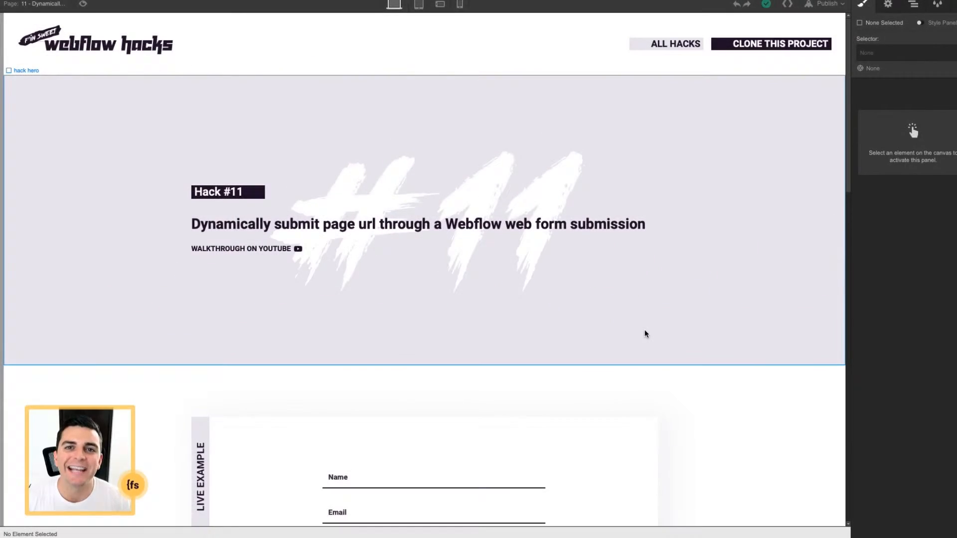
- Scroll the published Hack #11 page down to the Live Example form
scroll("down", 3)
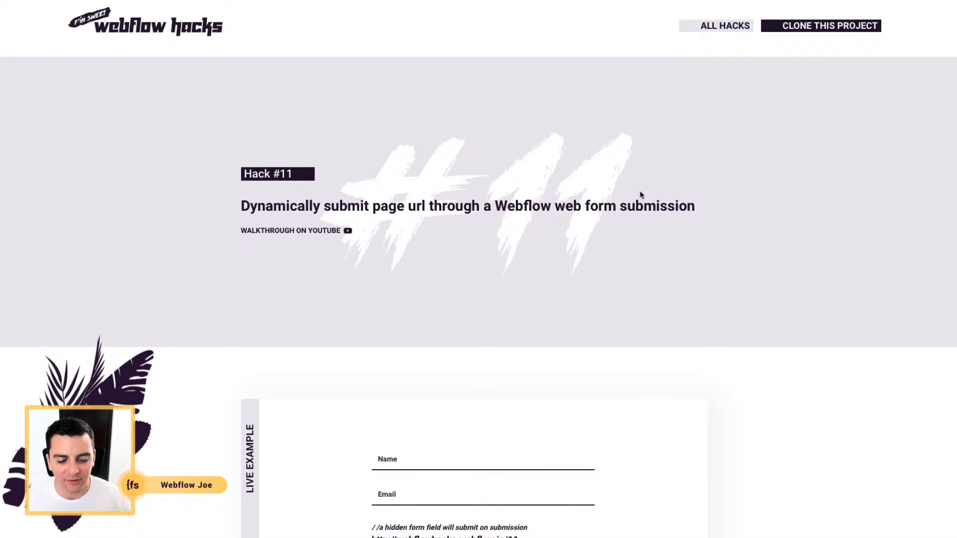
scroll("down", 3)
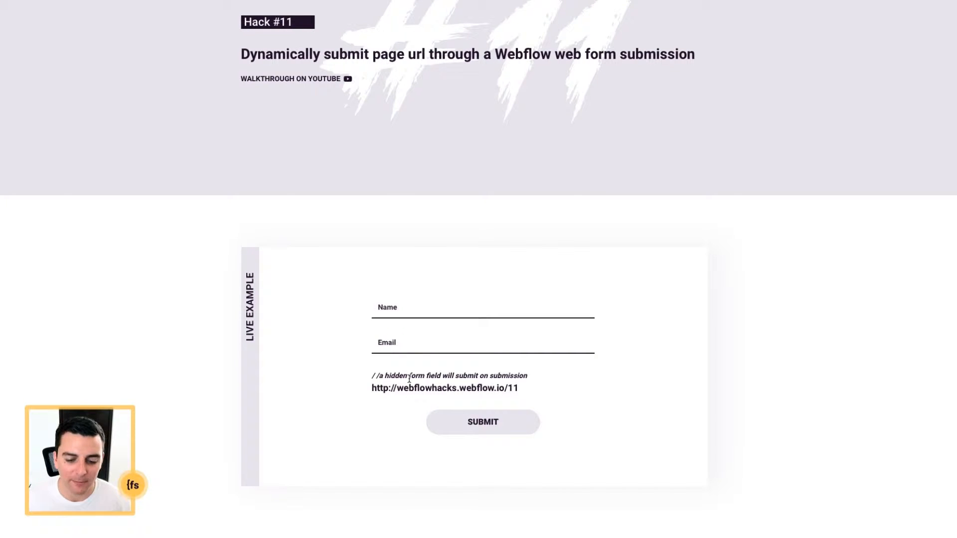
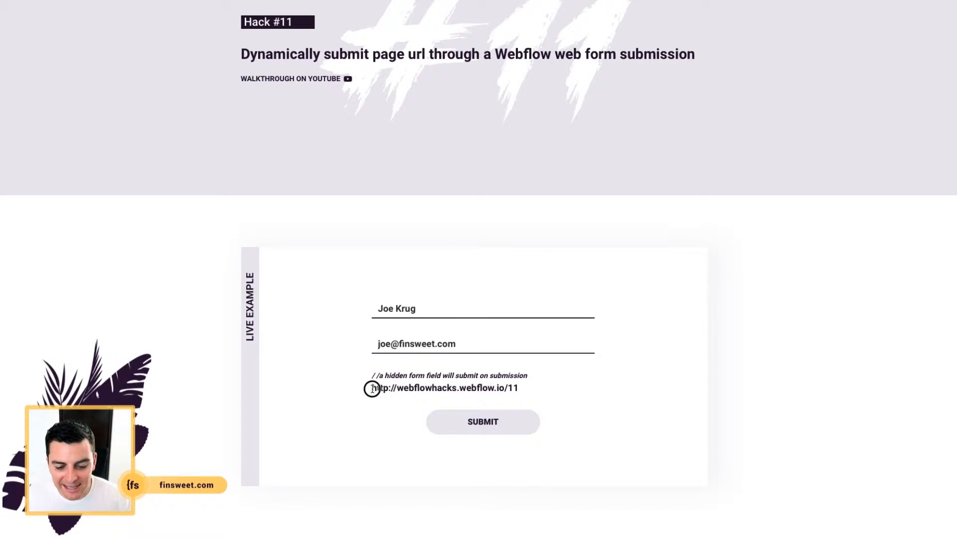
left_click_drag(372, 388, 518, 388)
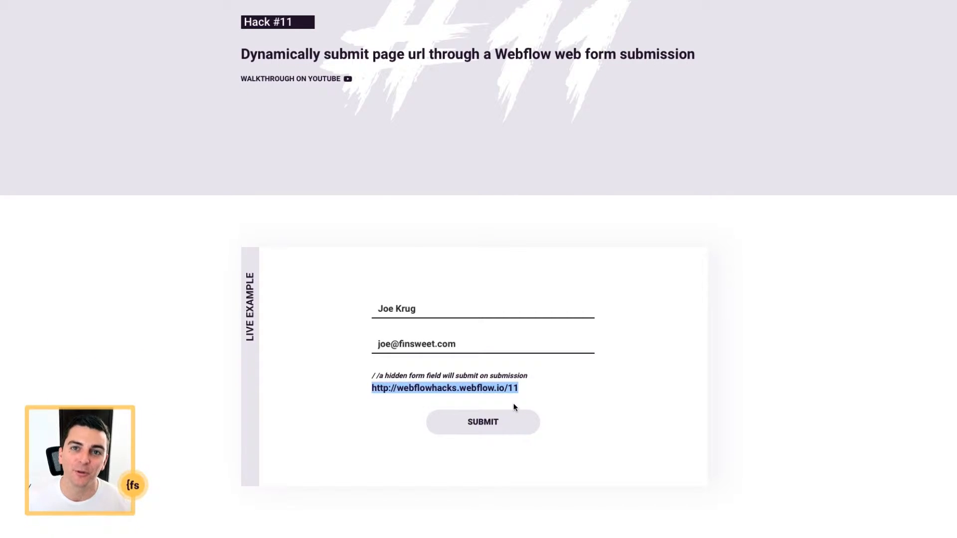
left_click(482, 422)
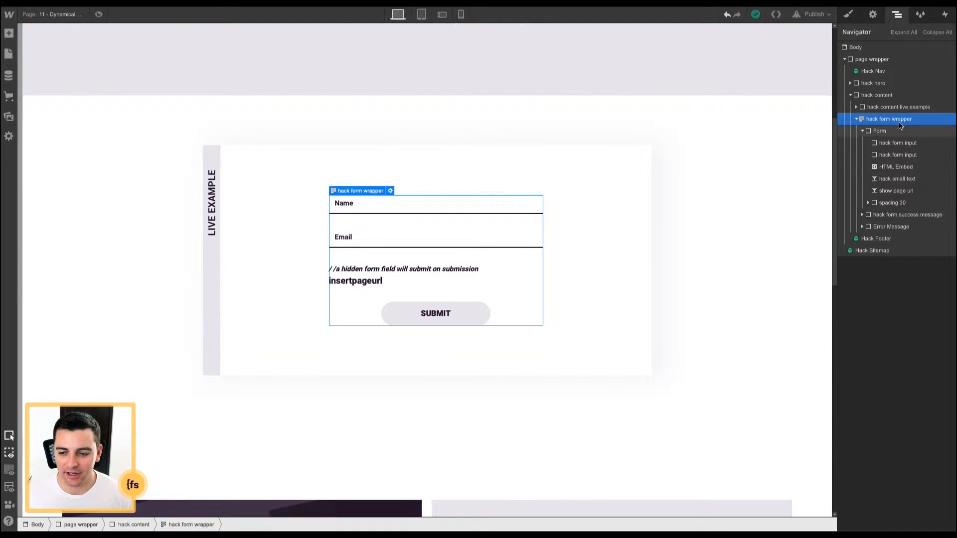
- Select the HTML Embed inside hack form wrapper and show its Element Settings
left_click(895, 166)
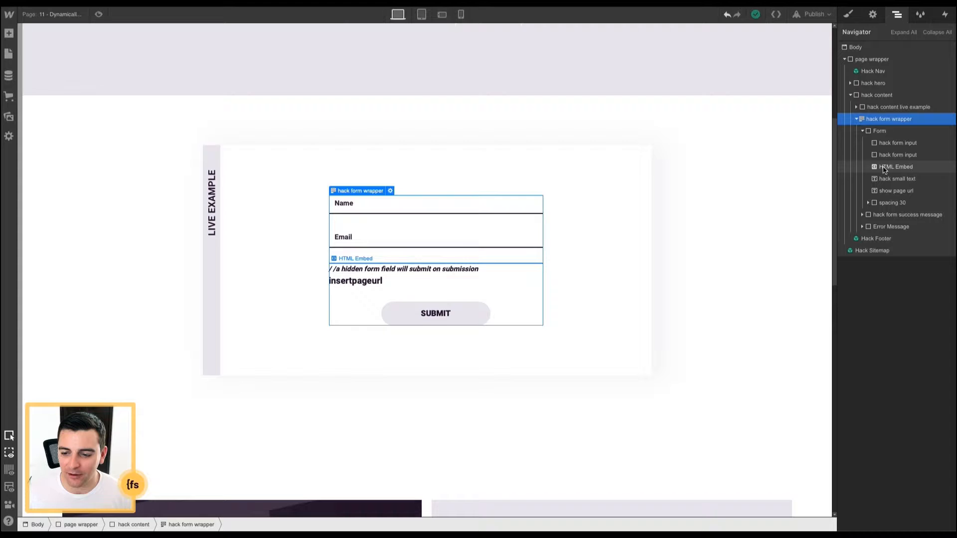
left_click(895, 166)
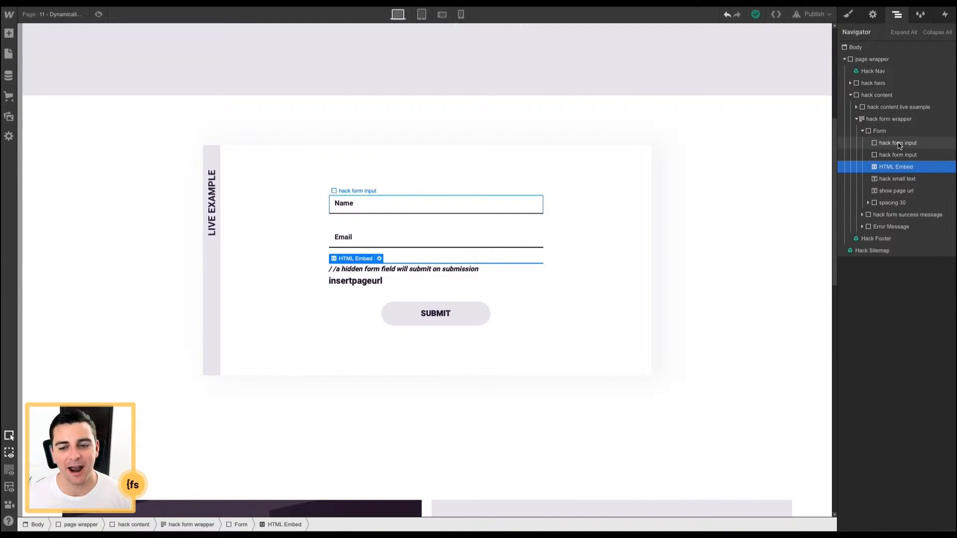
left_click(872, 14)
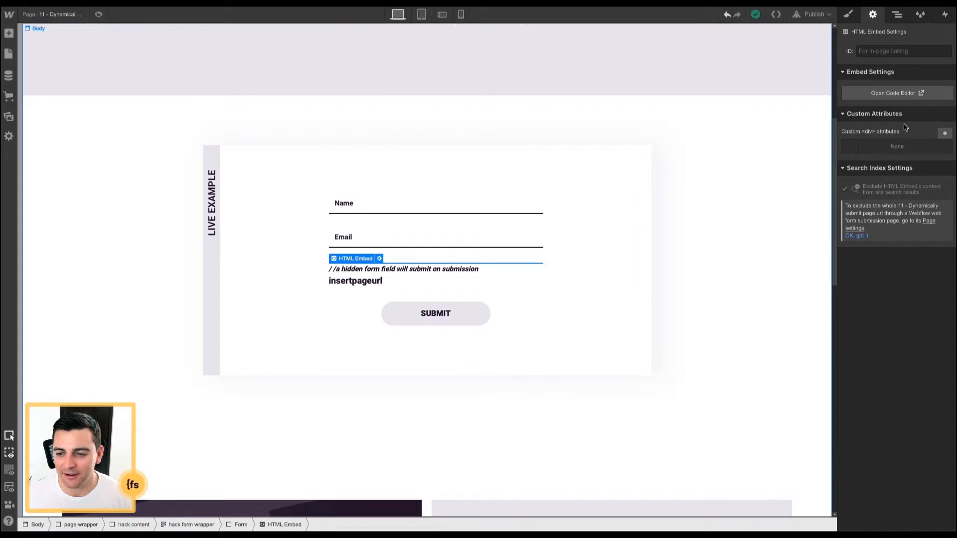
left_click(896, 93)
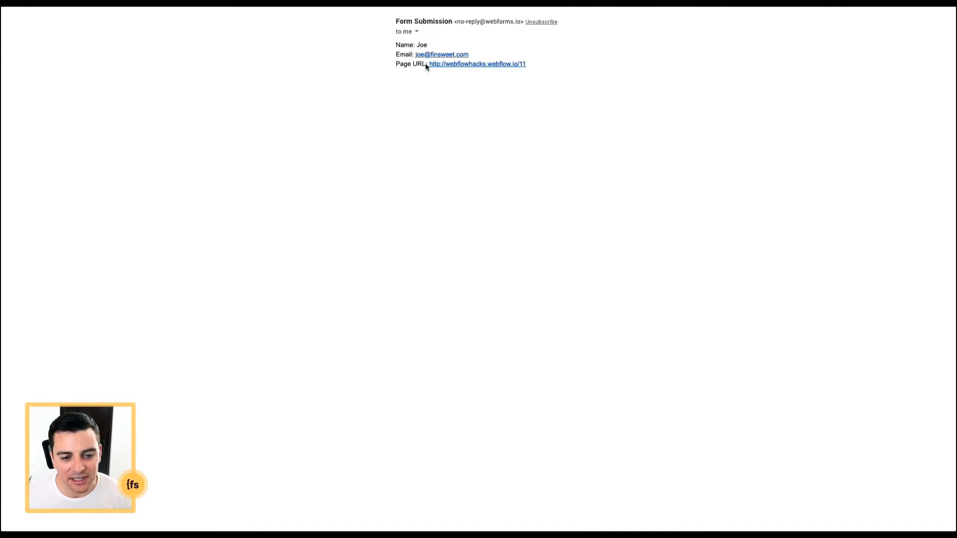
mouse_move(435, 67)
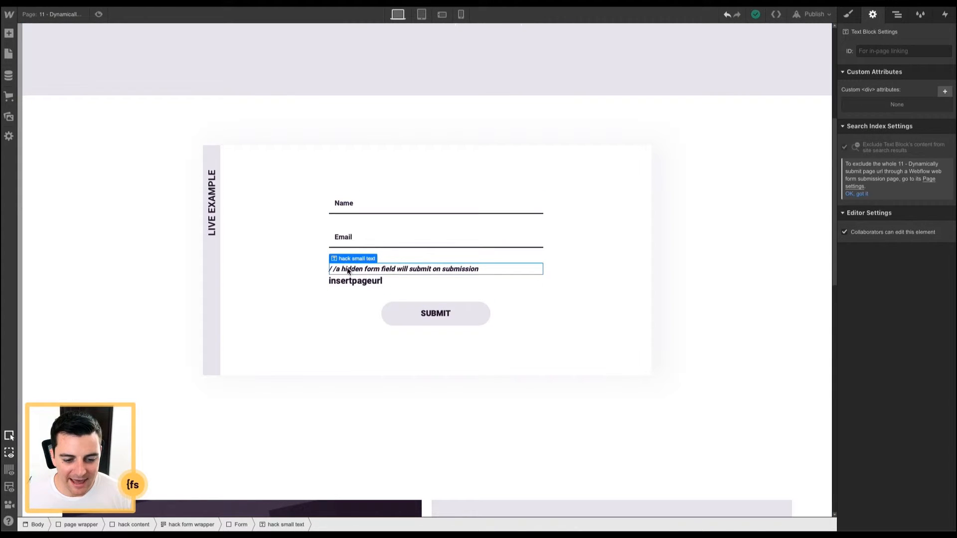
- Select the hack small text element in the Navigator page structure
left_click(896, 14)
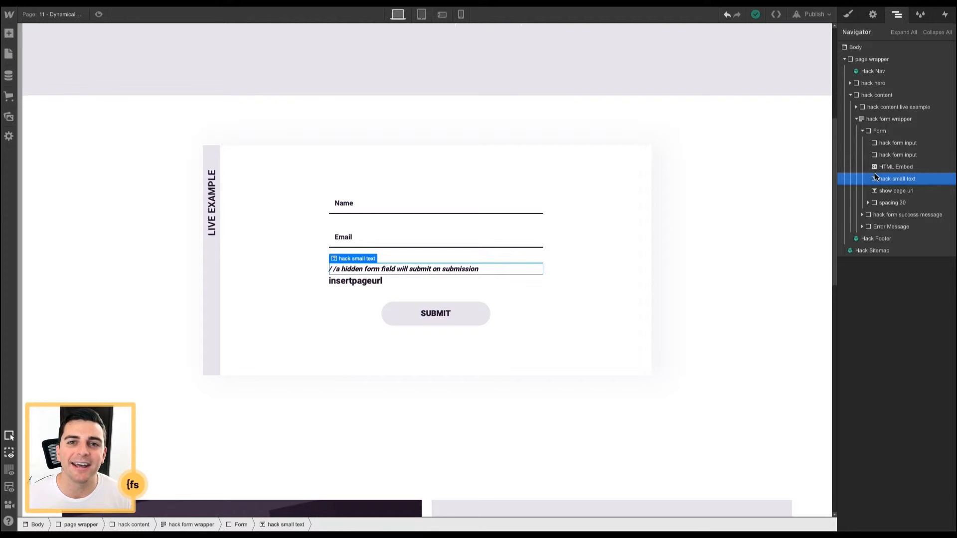
left_click(895, 190)
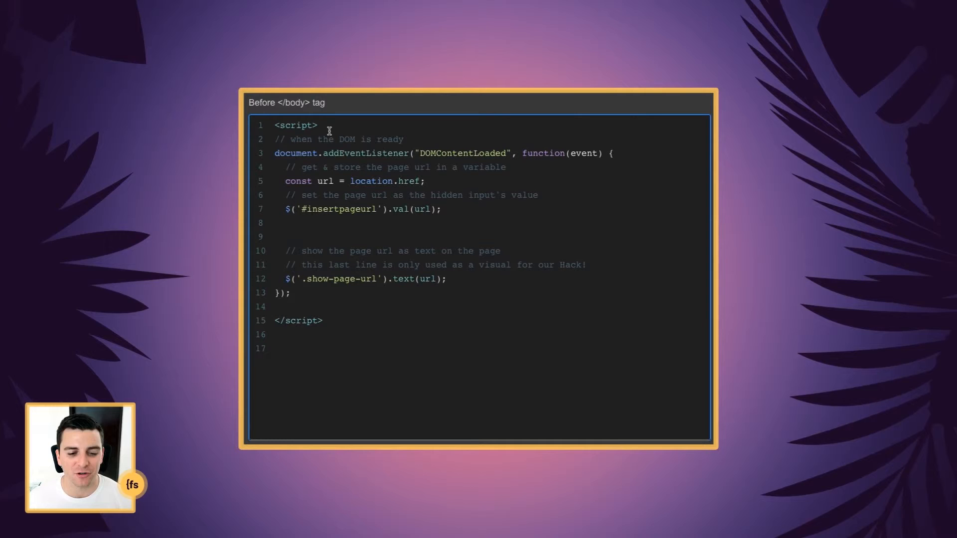
- Highlight the DOMContentLoaded listener, url variable and insertpageurl id in the script
left_click_drag(275, 154, 616, 154)
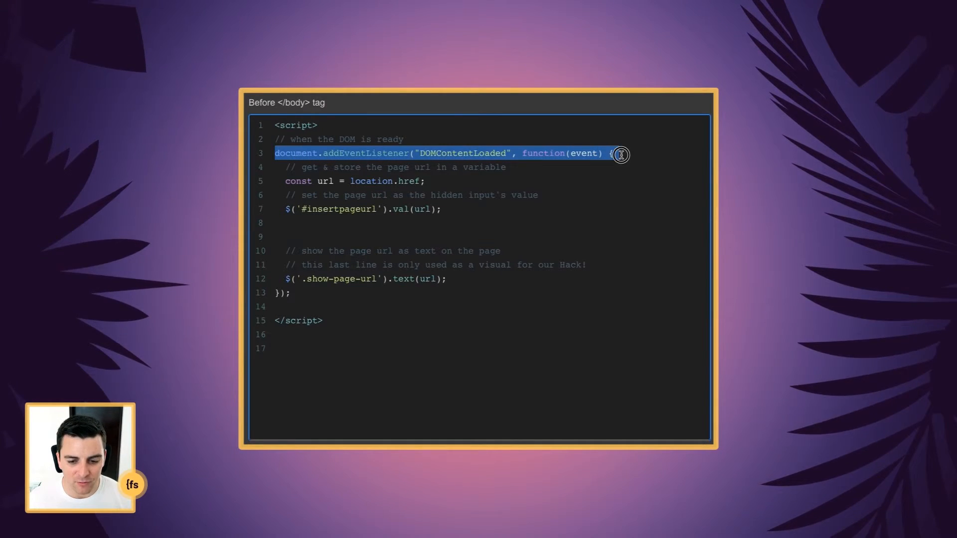
left_click(351, 180)
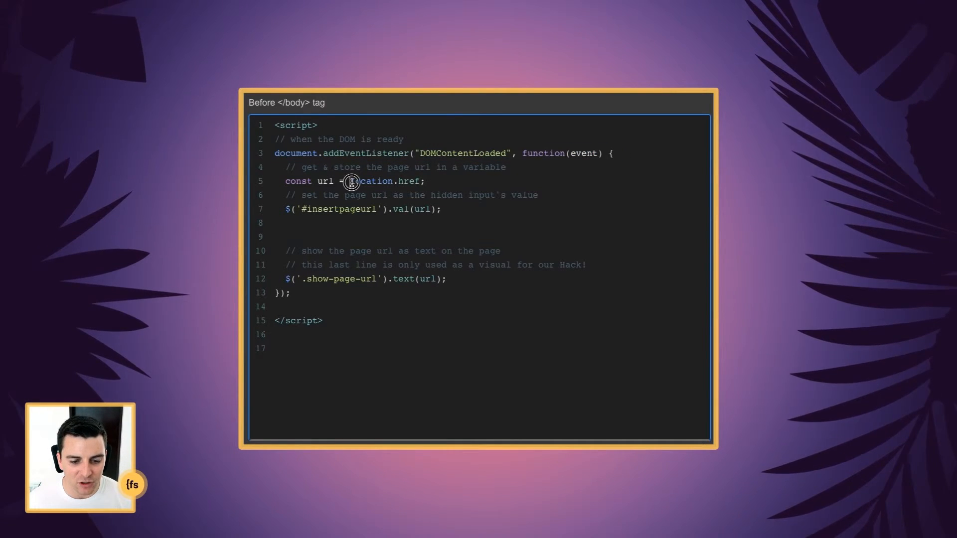
left_click_drag(350, 180, 424, 180)
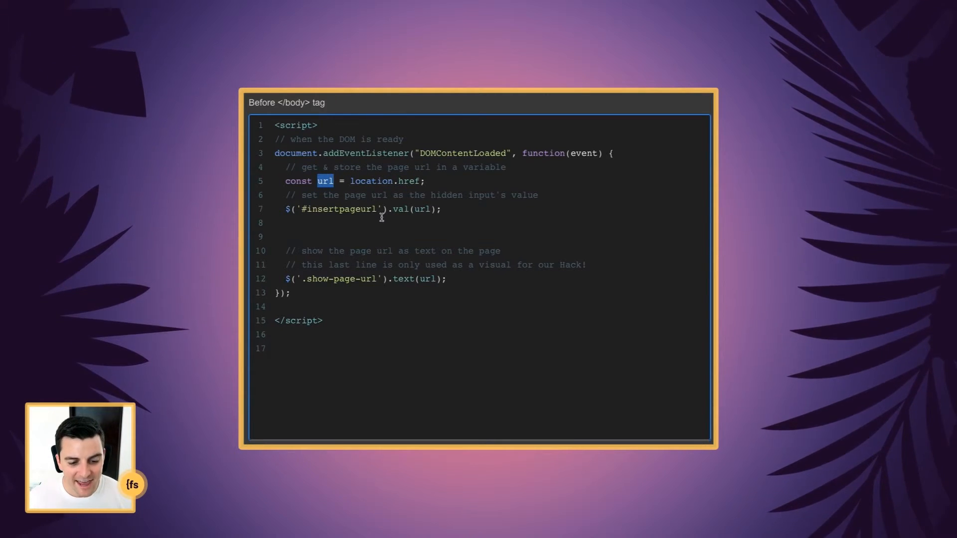
double_click(332, 208)
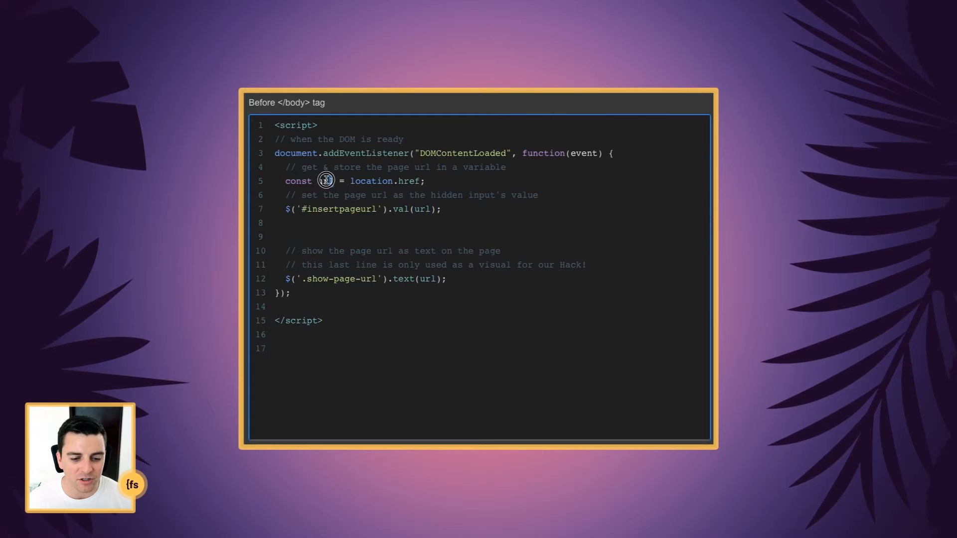
double_click(323, 181)
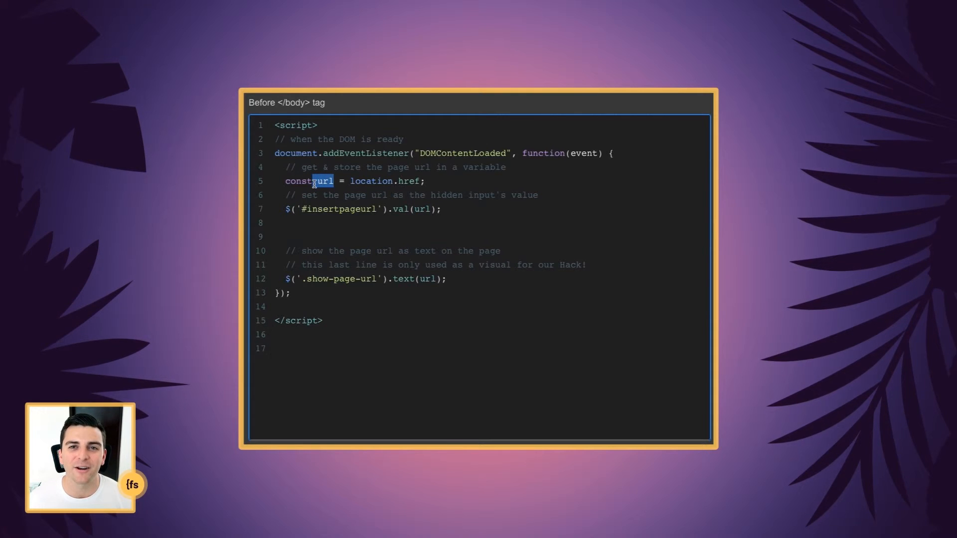